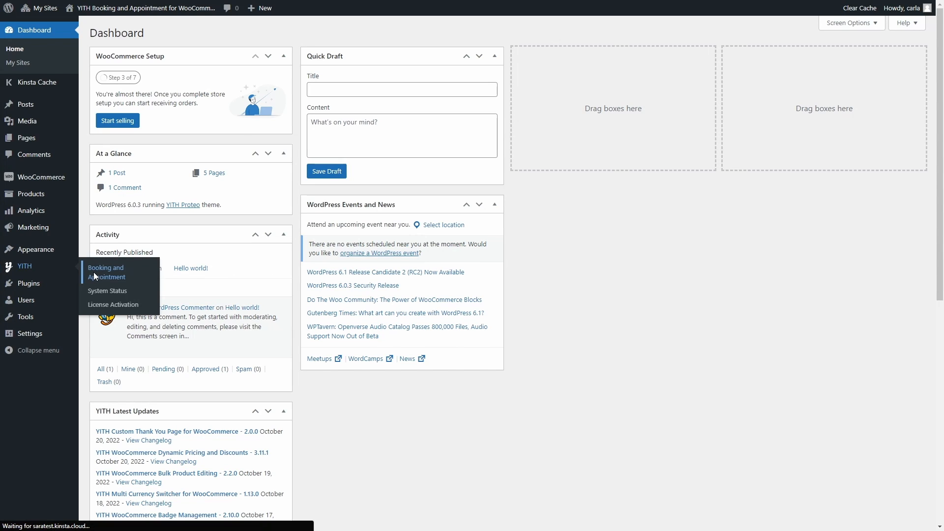
Step: Go to YITH Booking and Appointment's Settings > Booking Forms page
click(106, 273)
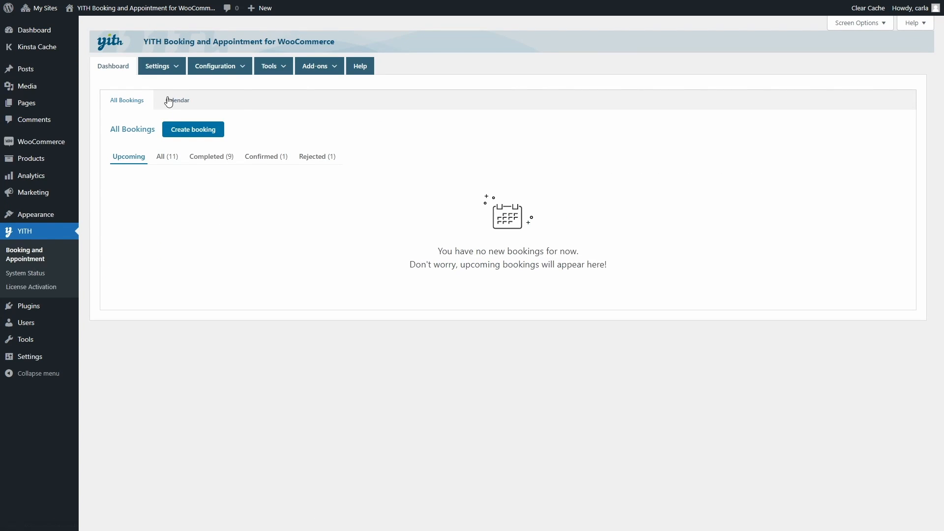
click(158, 65)
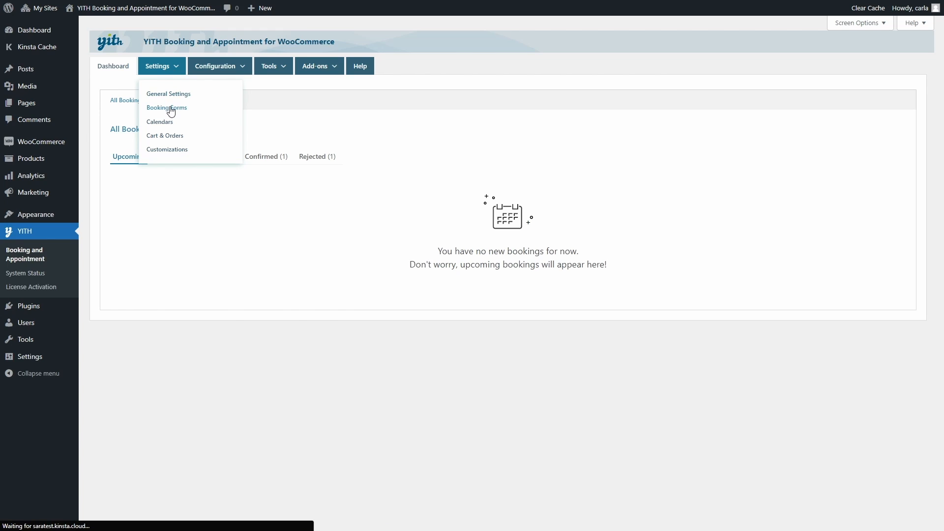
click(167, 108)
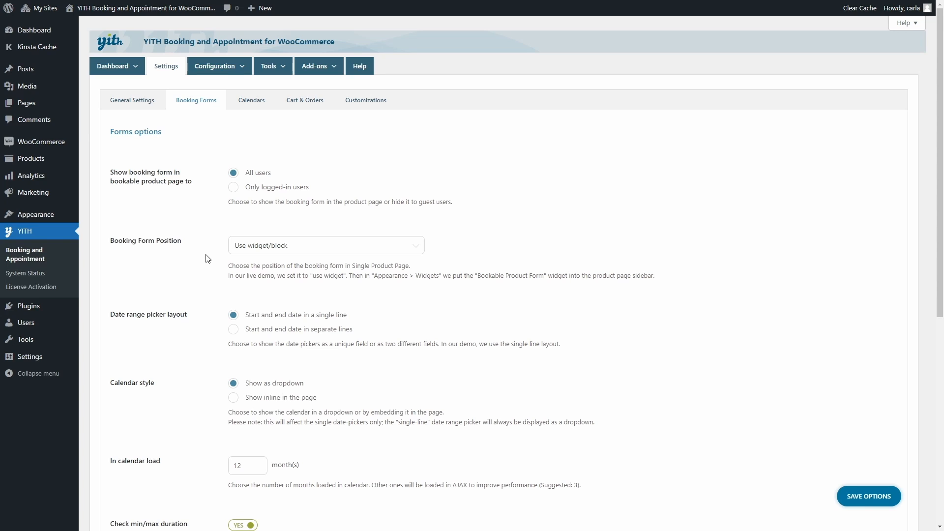
Step: Review the Booking Form Position choices, then view the New York Apartment product page
click(325, 245)
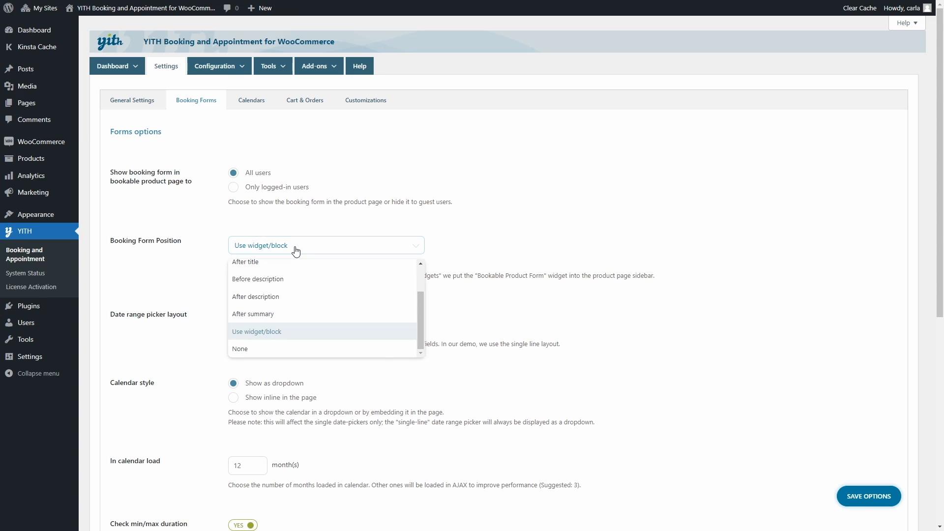
mouse_move(246, 279)
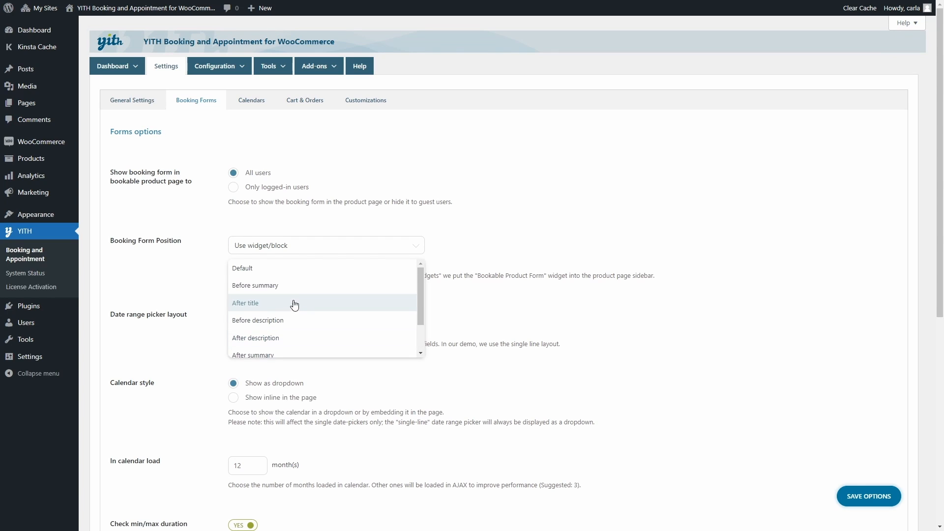
mouse_move(294, 309)
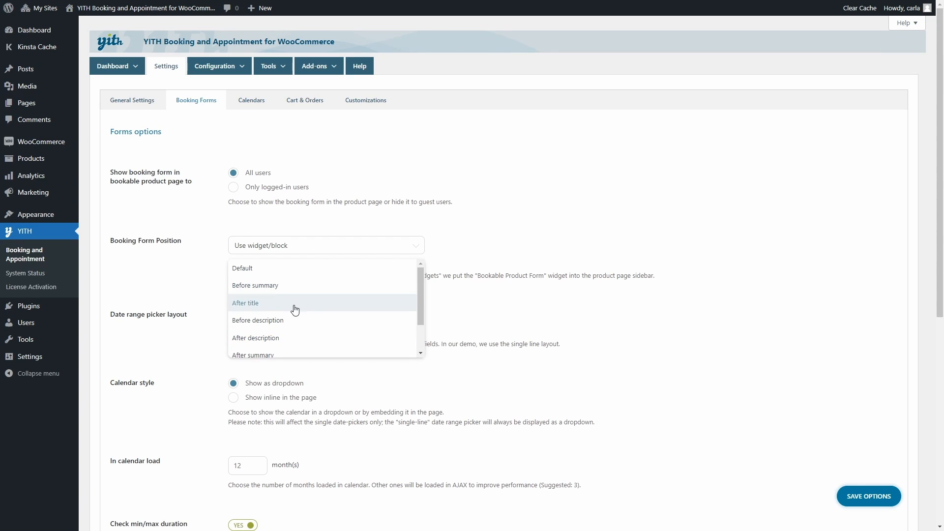
click(256, 338)
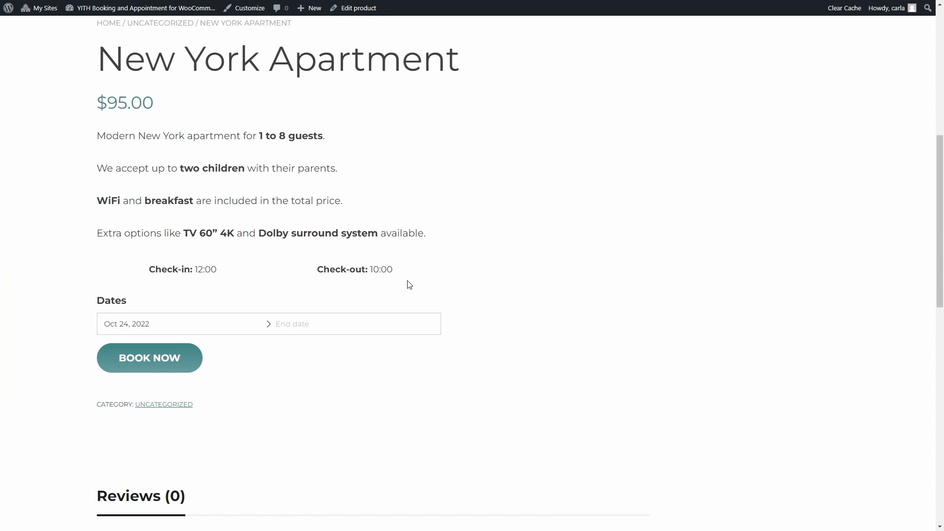
Step: Return to the admin tab showing the Booking Forms settings
click(325, 245)
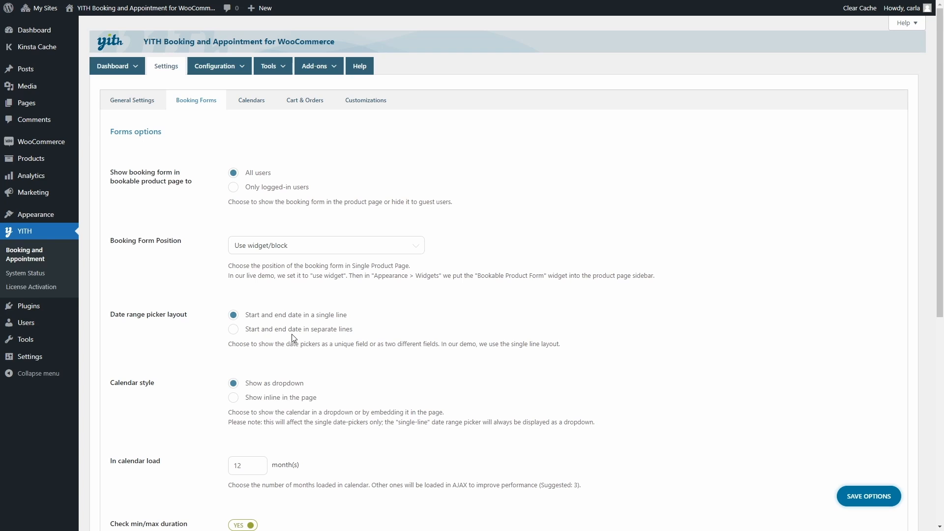
mouse_move(460, 387)
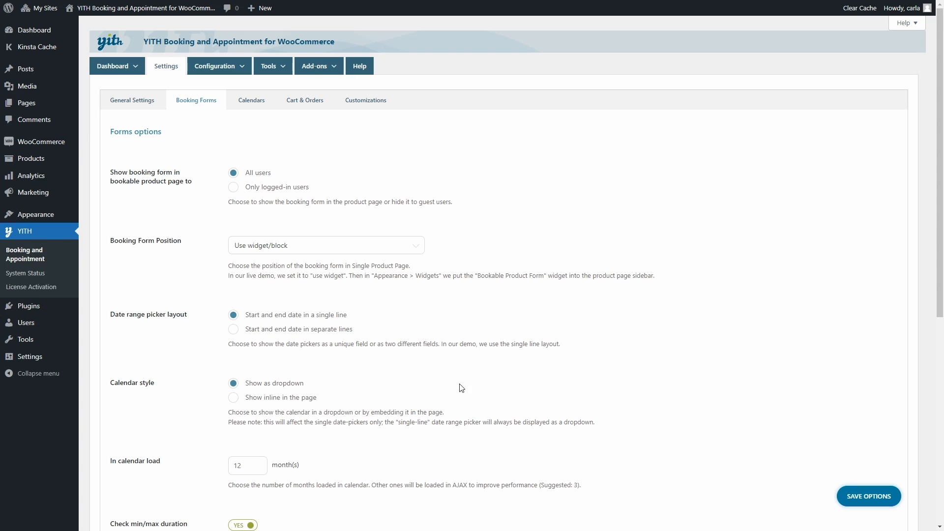
click(867, 496)
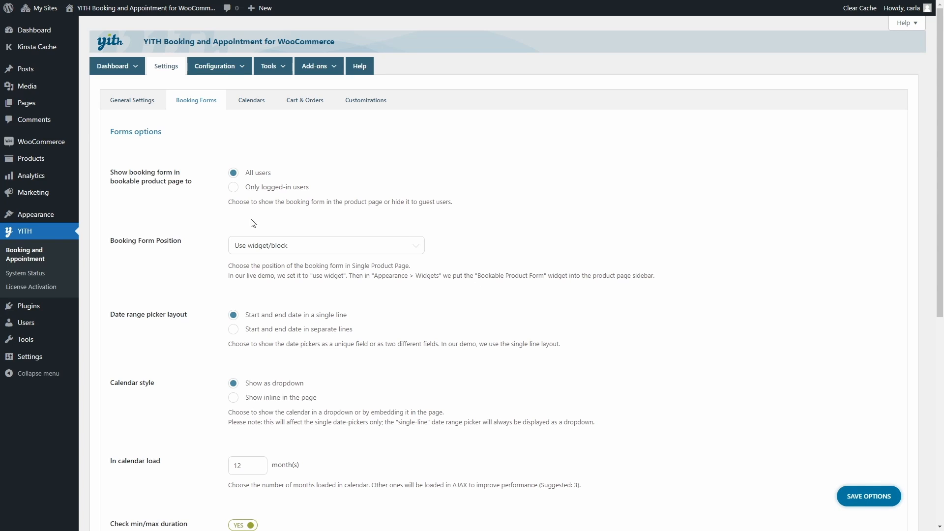
mouse_move(37, 215)
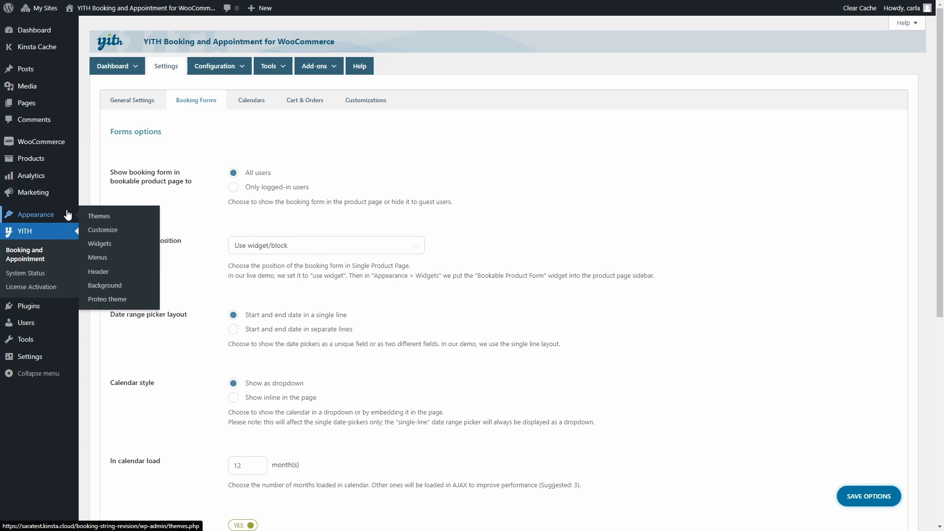
mouse_move(99, 243)
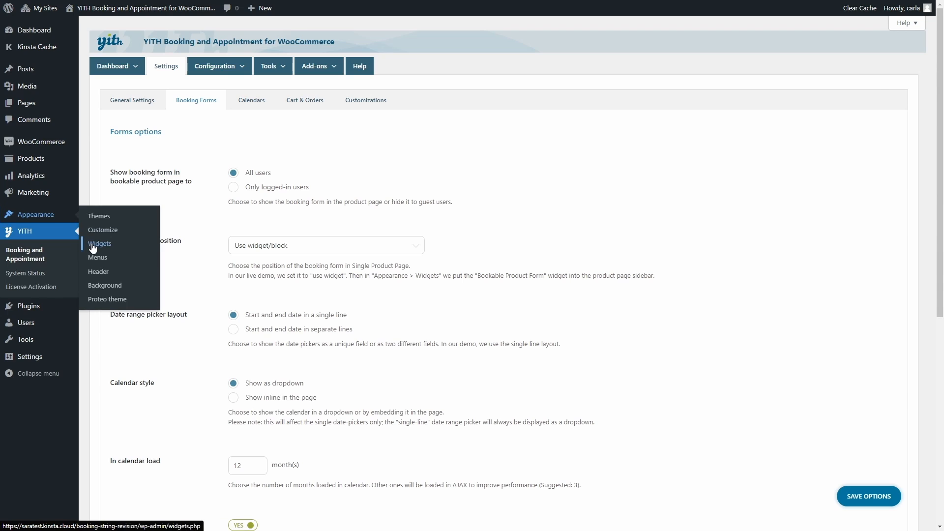
Step: From Appearance > Widgets, insert the YITH Bookable product form block into Sidebar 2
click(99, 243)
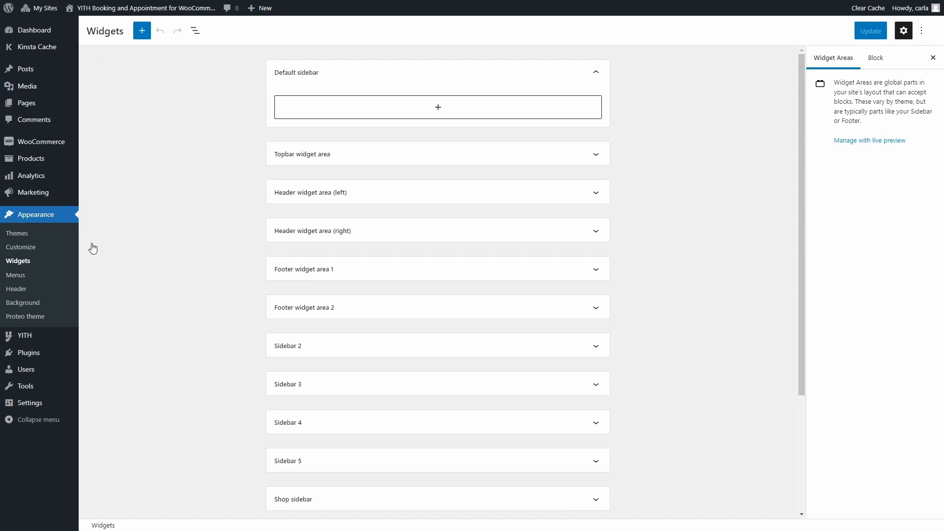
mouse_move(246, 318)
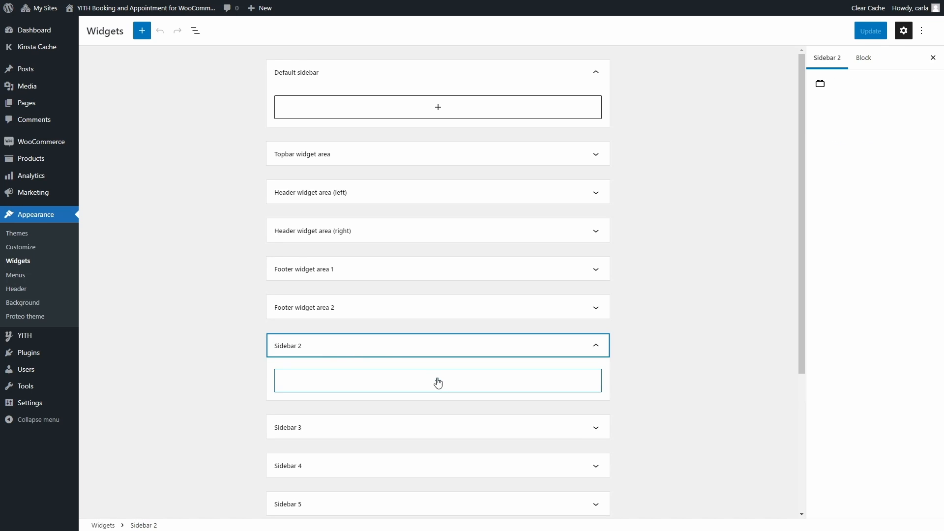
click(437, 380)
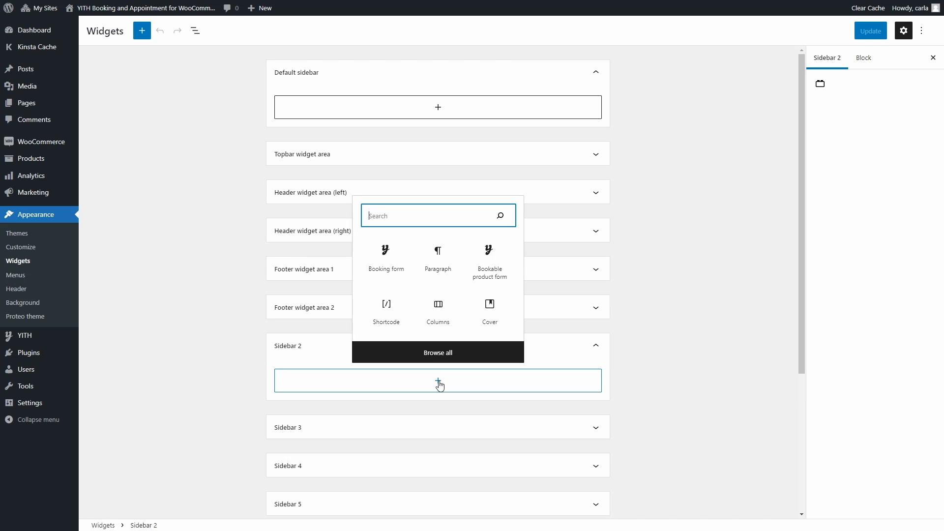
text(Bookable product form)
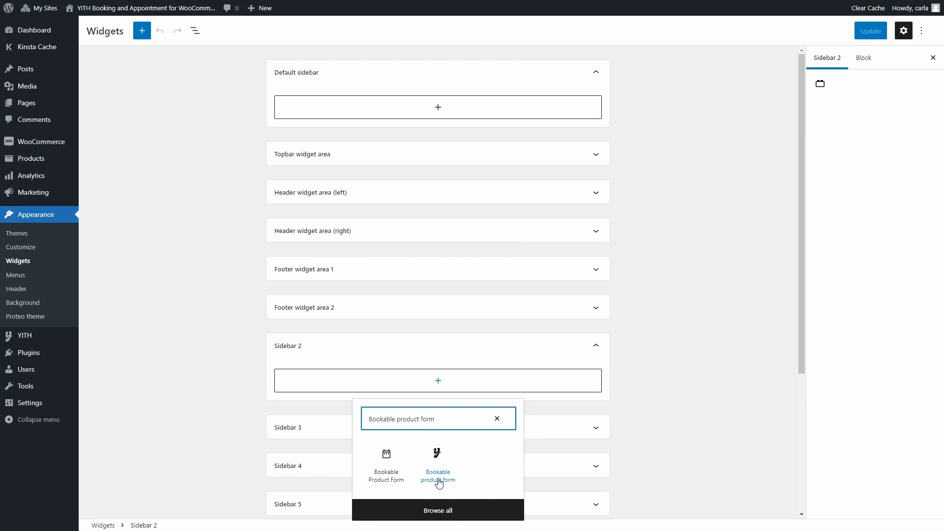
click(438, 460)
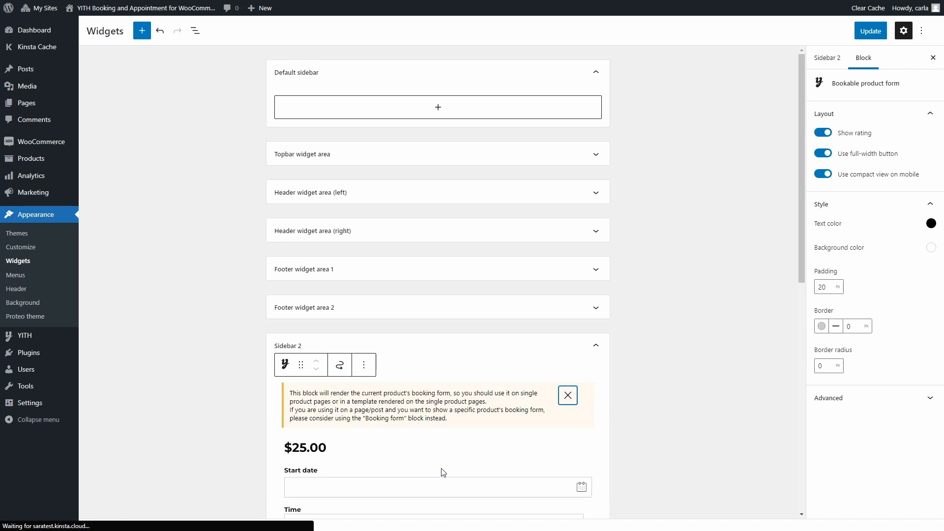
Step: Toggle the full-width booking button off and on and keep black text colour
scroll(down, 3)
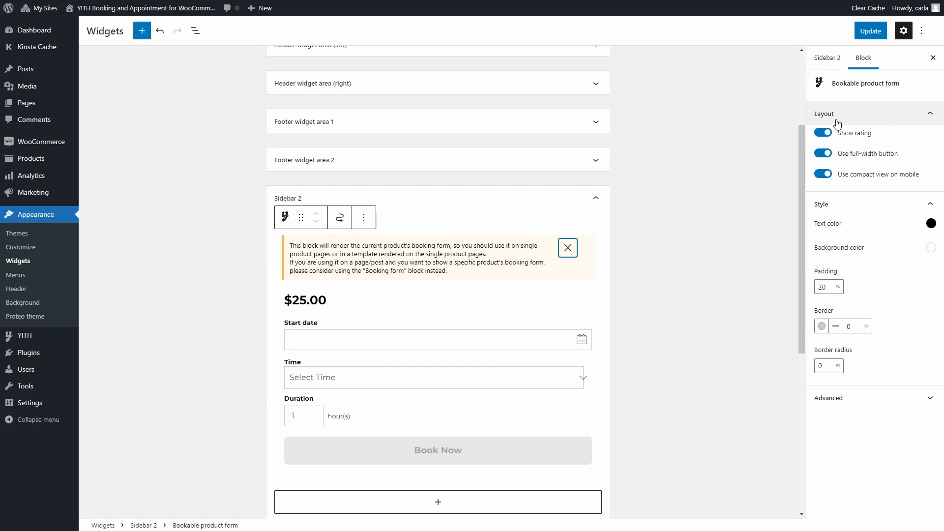
mouse_move(841, 127)
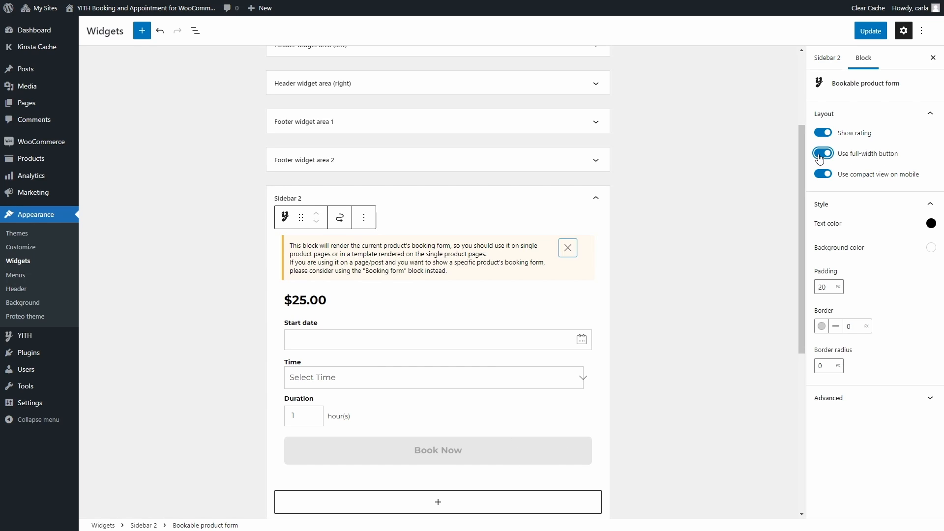
click(823, 154)
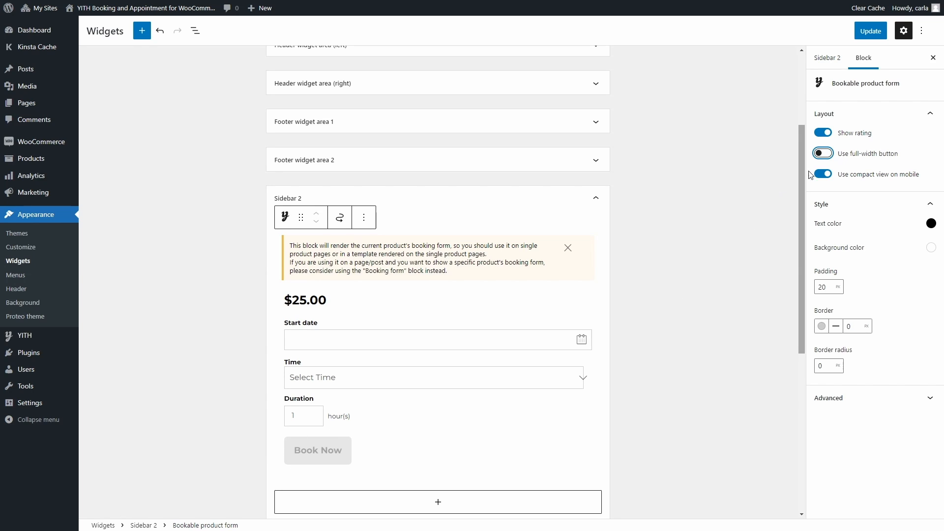
click(822, 153)
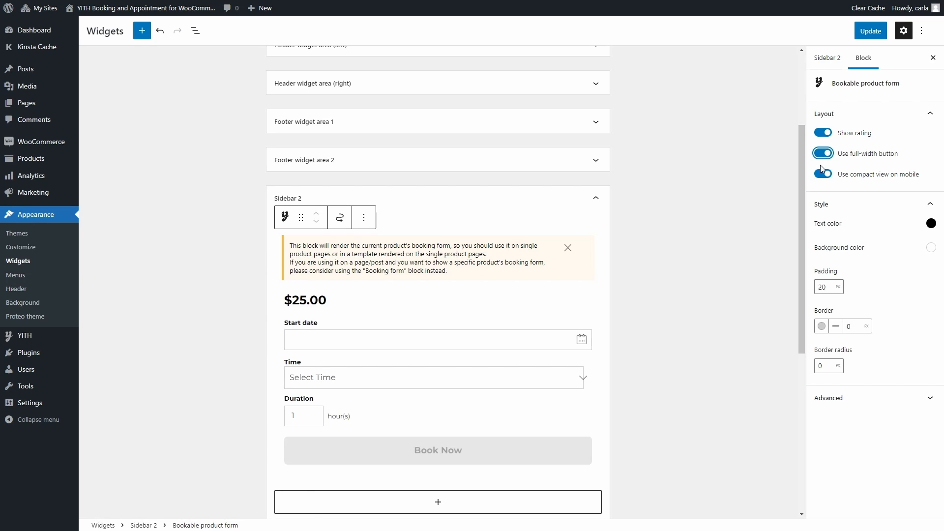
click(823, 174)
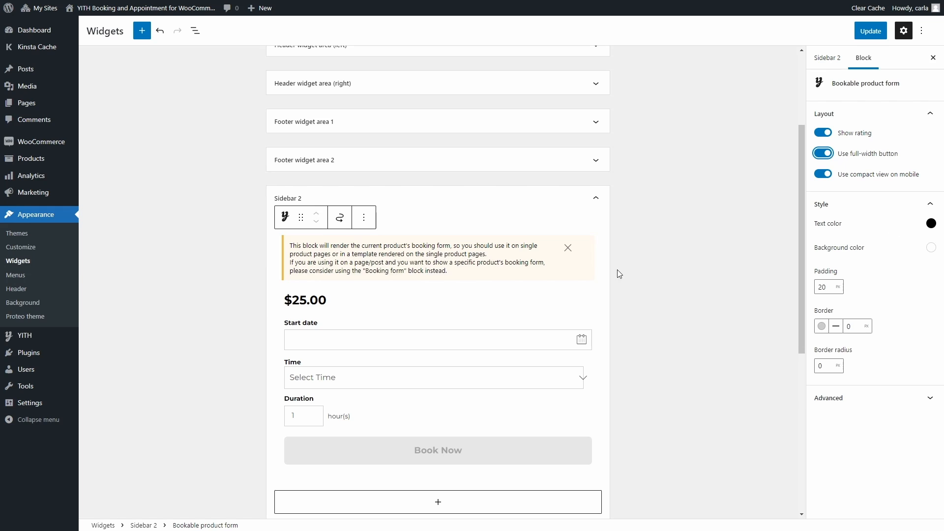
click(930, 223)
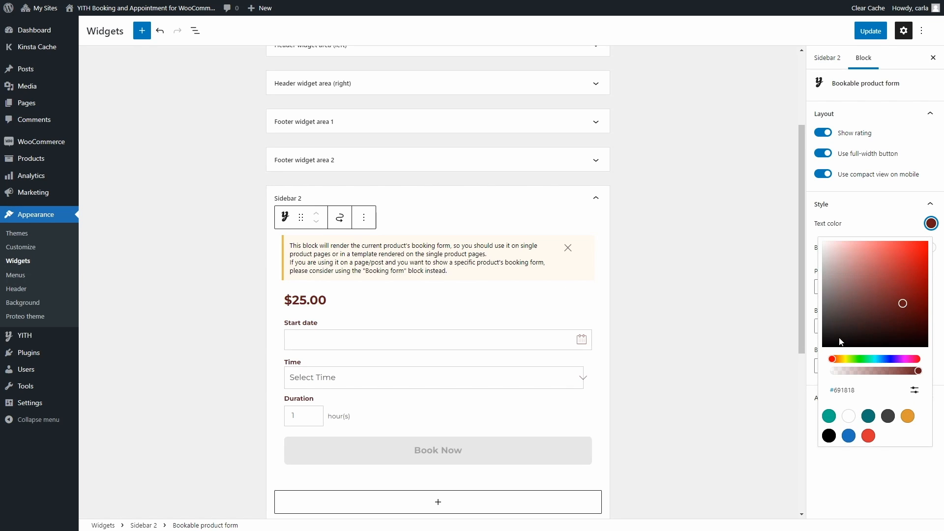
click(828, 436)
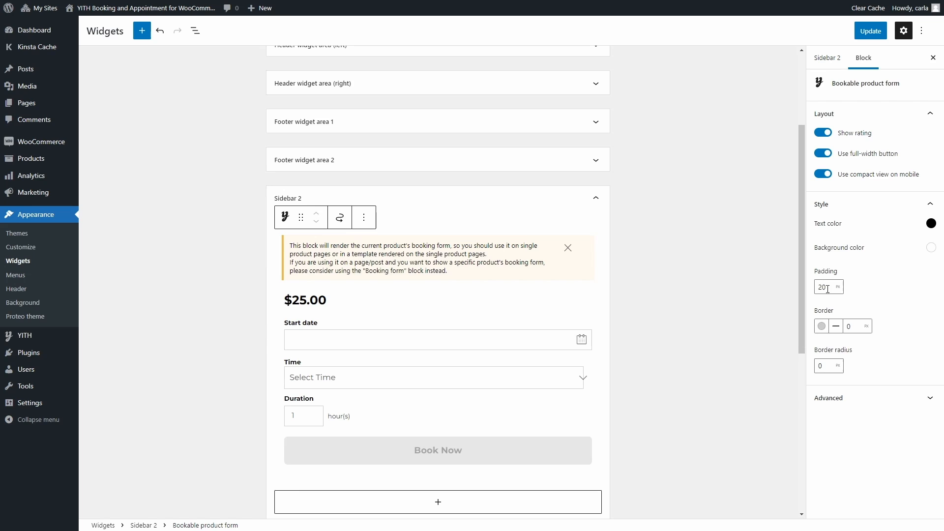
mouse_move(830, 288)
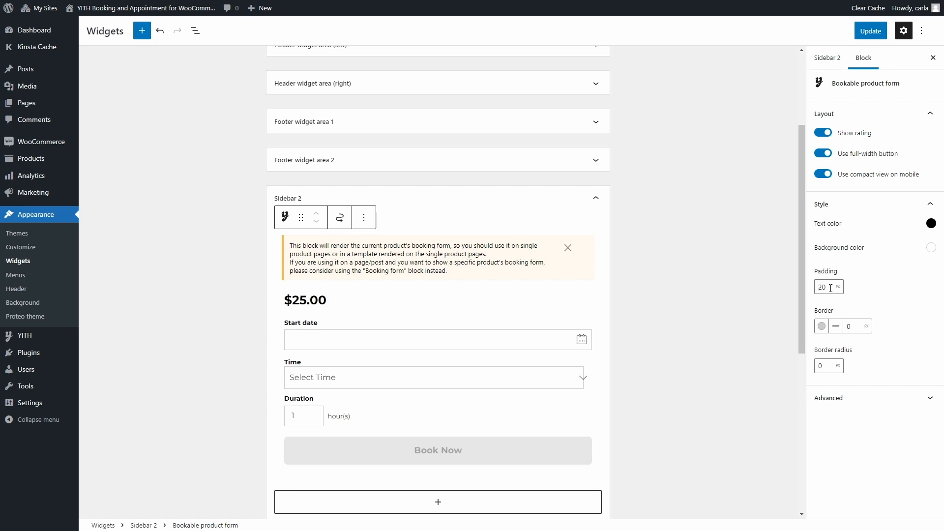
Step: Give the form a 2 px border with radius 20 and update the widgets
click(853, 325)
text(2)
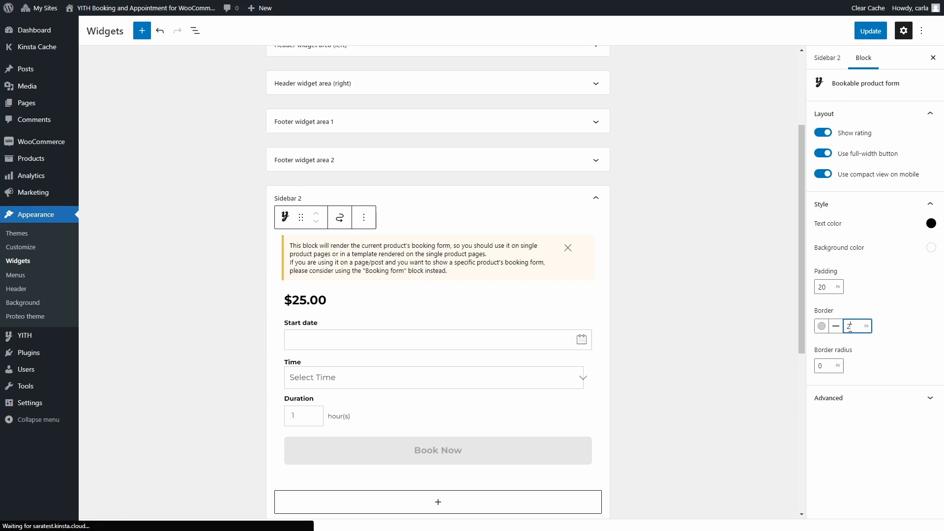
click(850, 325)
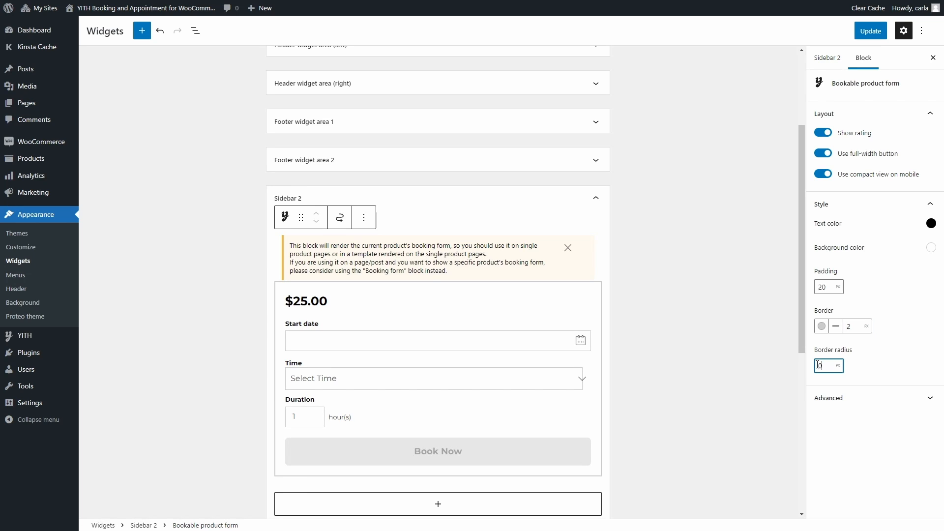
click(825, 366)
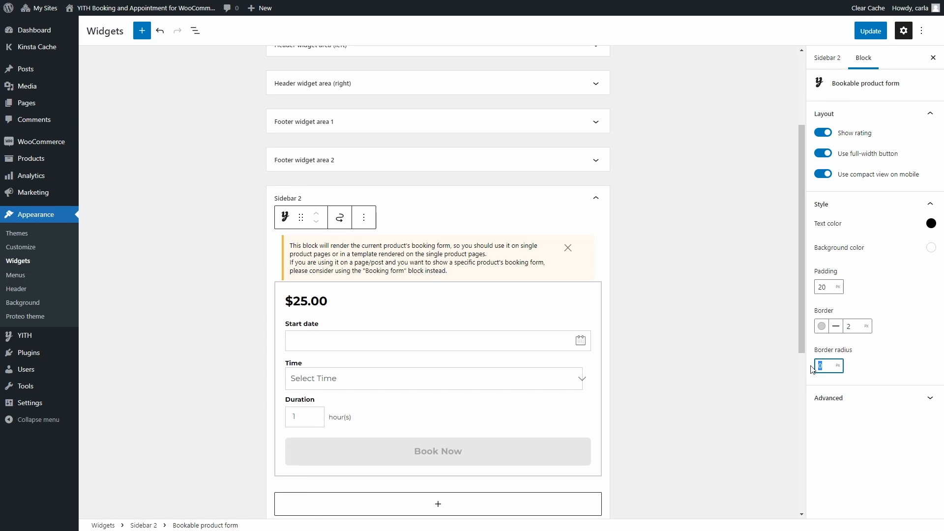
text(20)
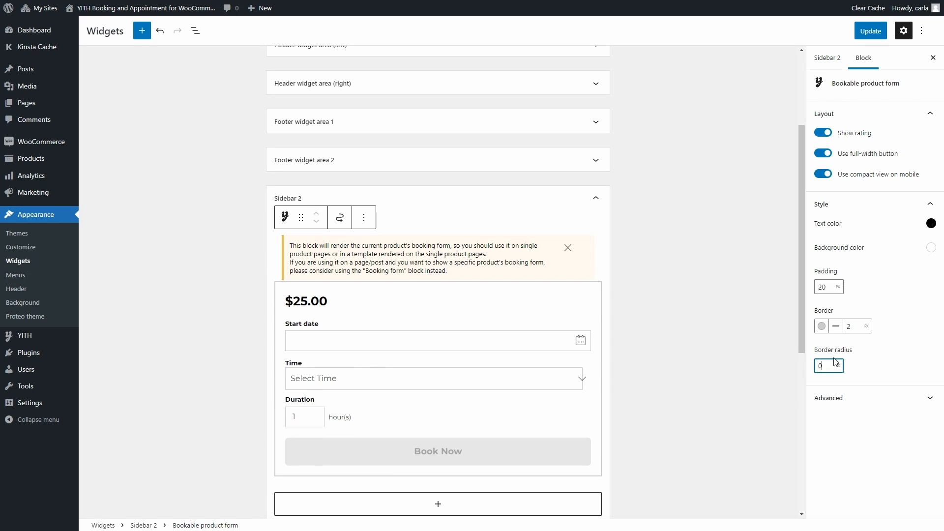
mouse_move(859, 322)
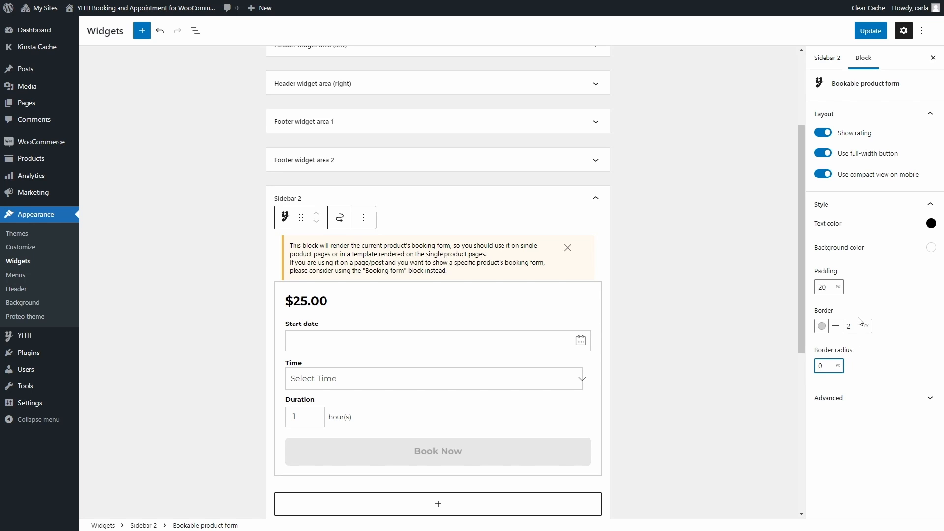
click(869, 31)
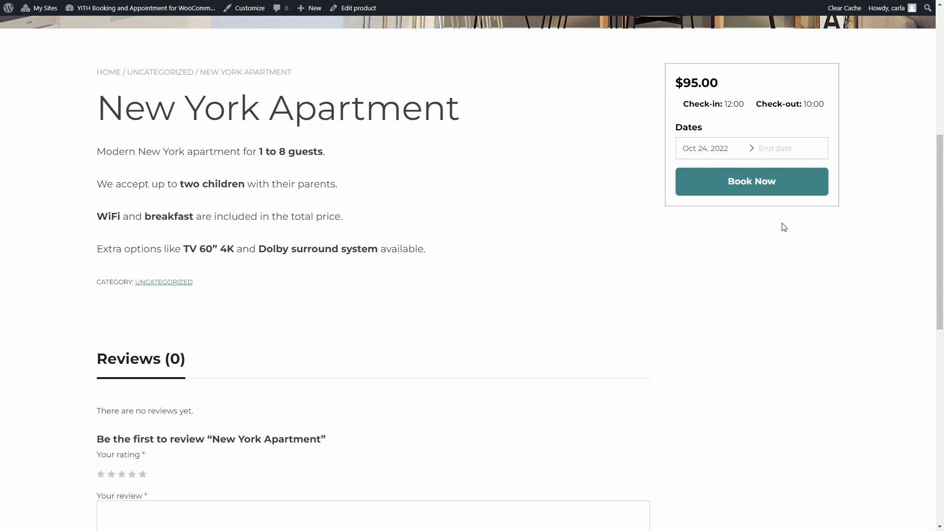
Step: On the sidebar booking form, pick Oct 28, 2022 as the end date for an Oct 24–28 stay
scroll(up, 3)
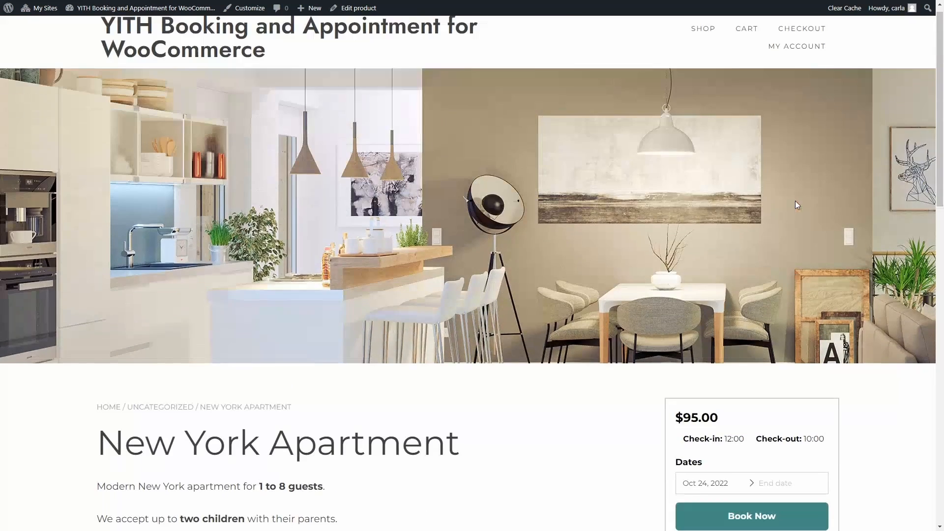
scroll(down, 3)
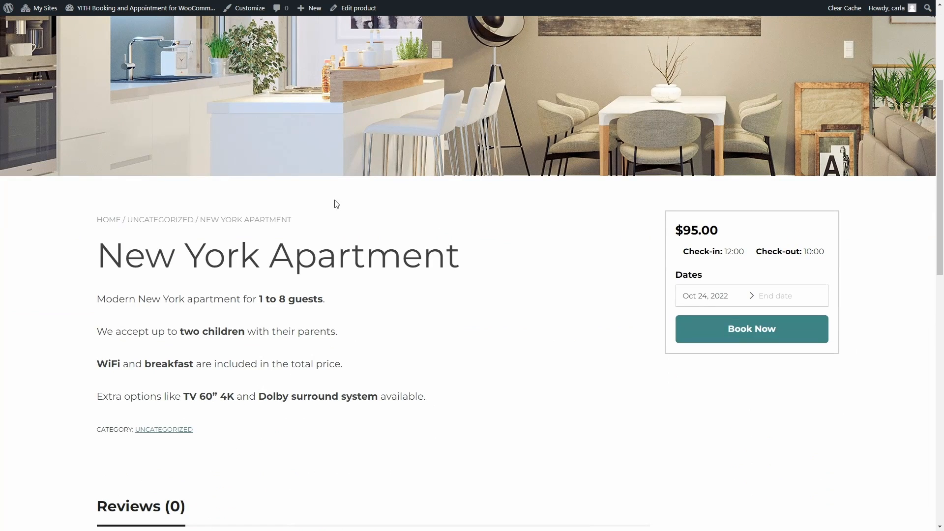
mouse_move(258, 391)
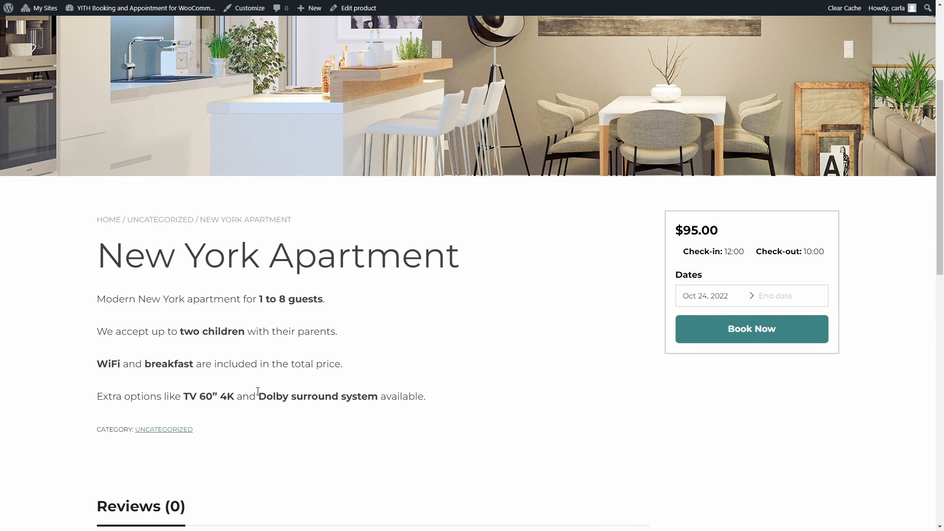
mouse_move(658, 234)
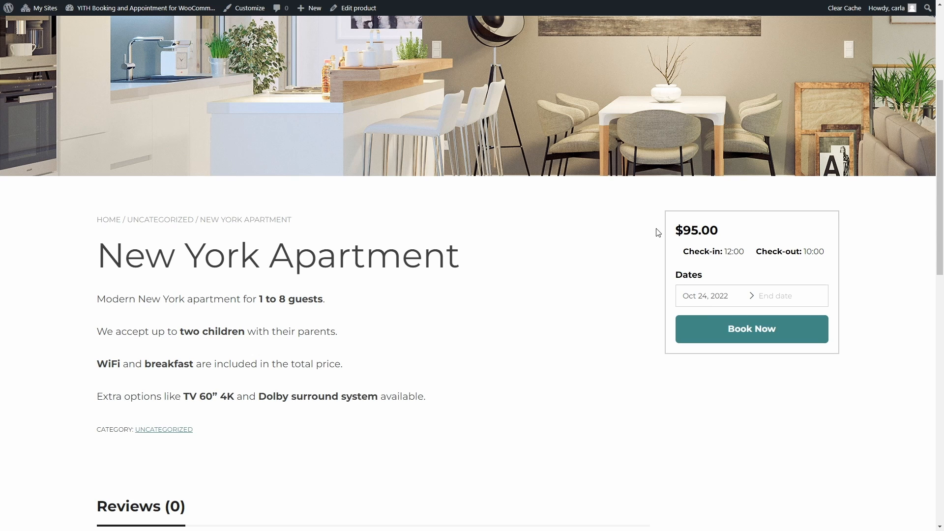
click(789, 296)
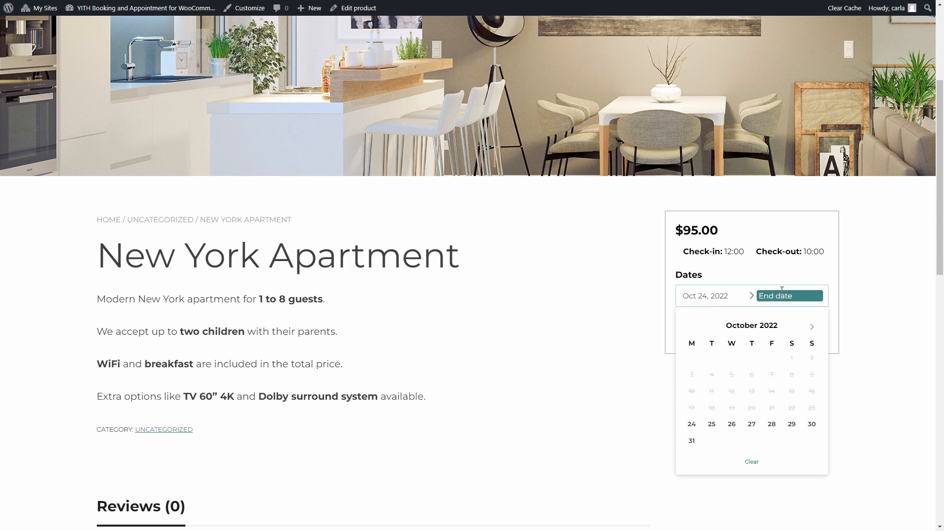
click(771, 424)
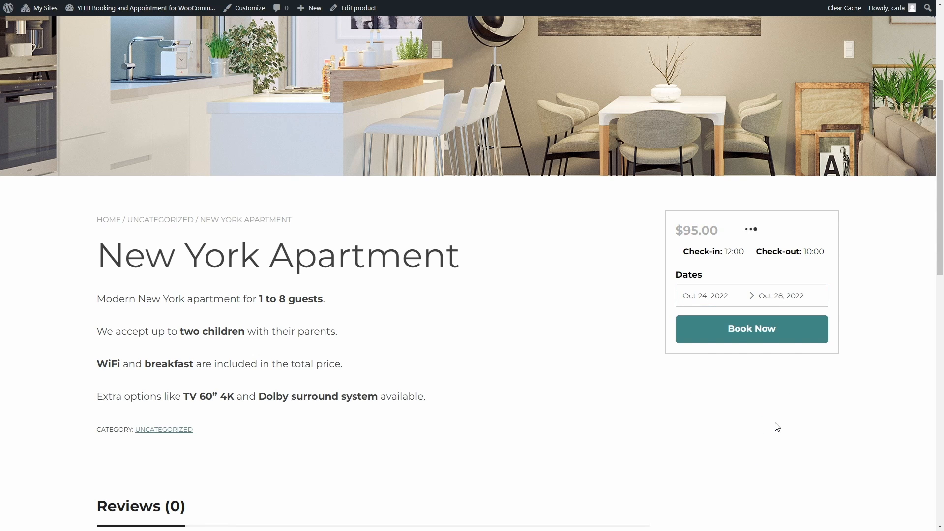